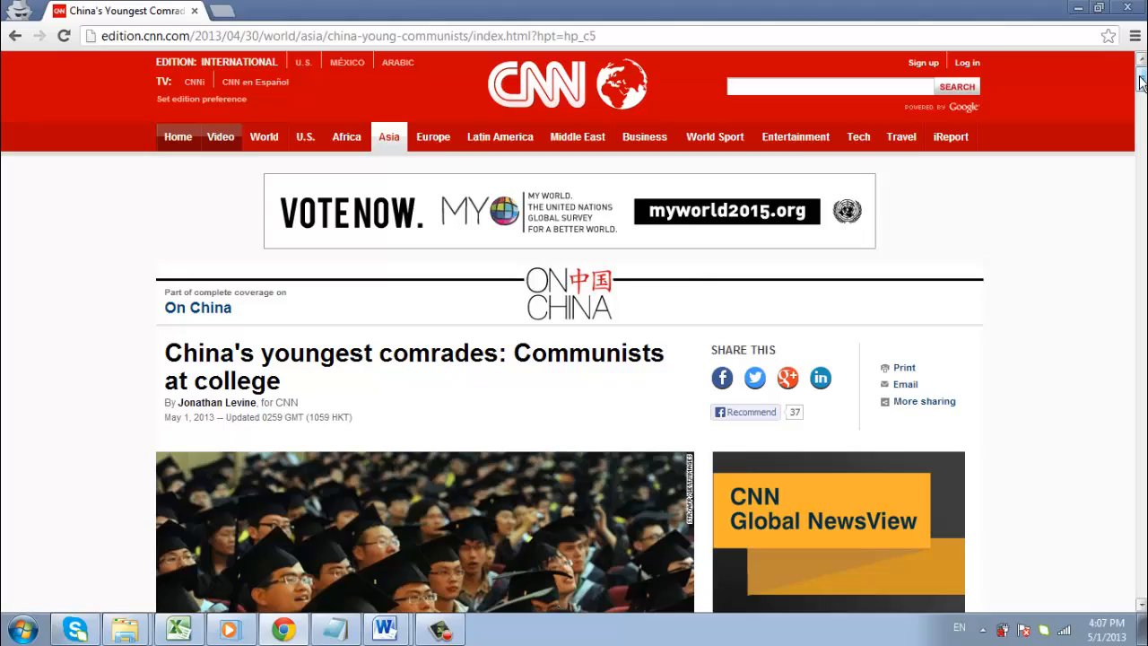
- Choose Save as PDF from Local Destinations as the print destination
scroll("down", 3)
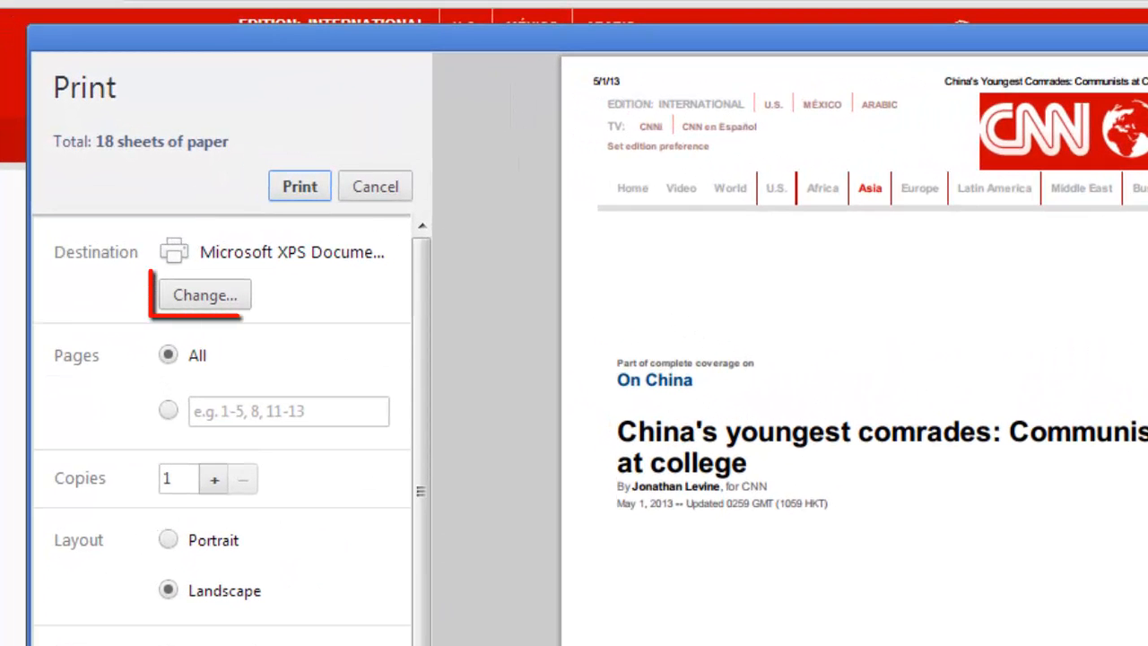
left_click(204, 295)
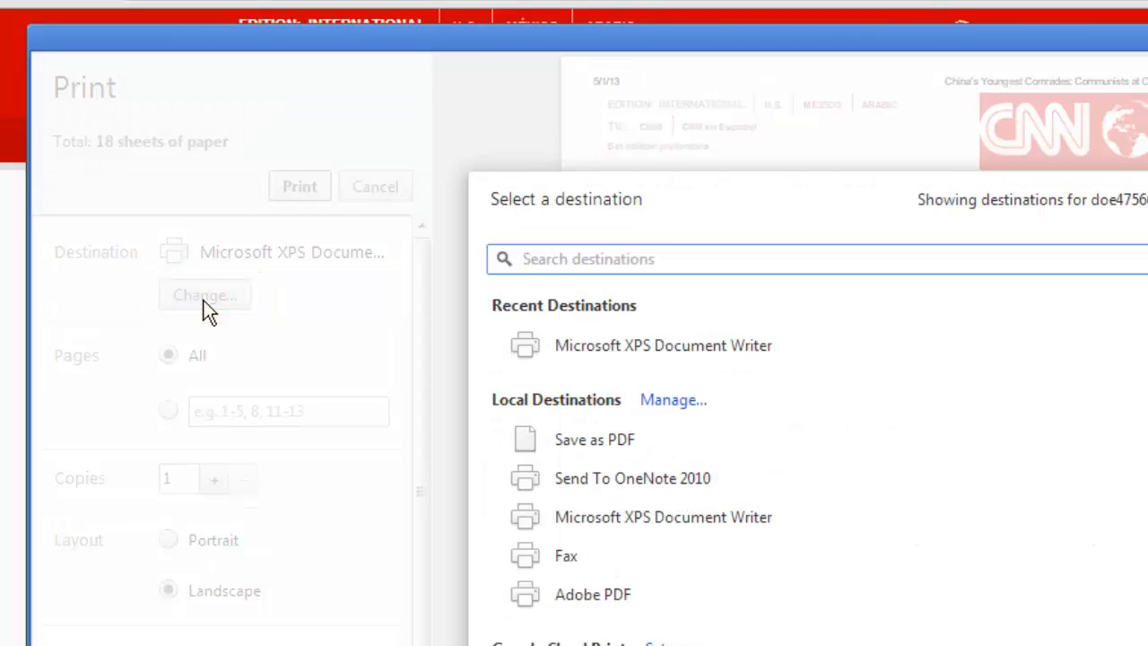
left_click(588, 258)
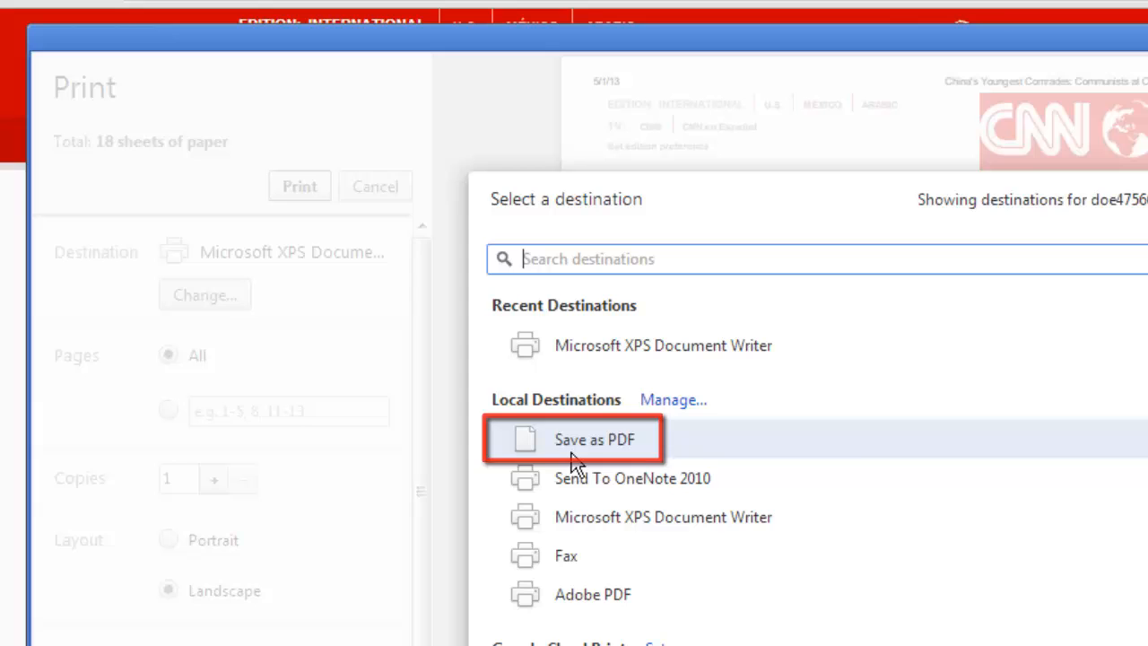
left_click(592, 440)
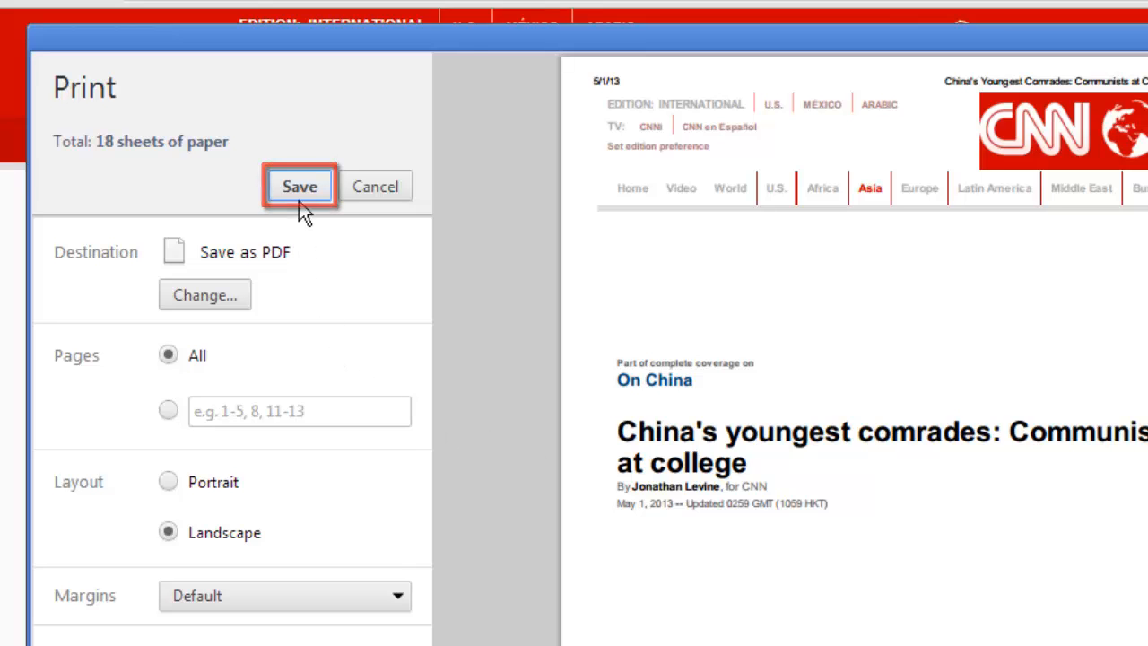
- Save the article as a PDF to the Desktop, keeping the China's Youngest title as file name
left_click(298, 185)
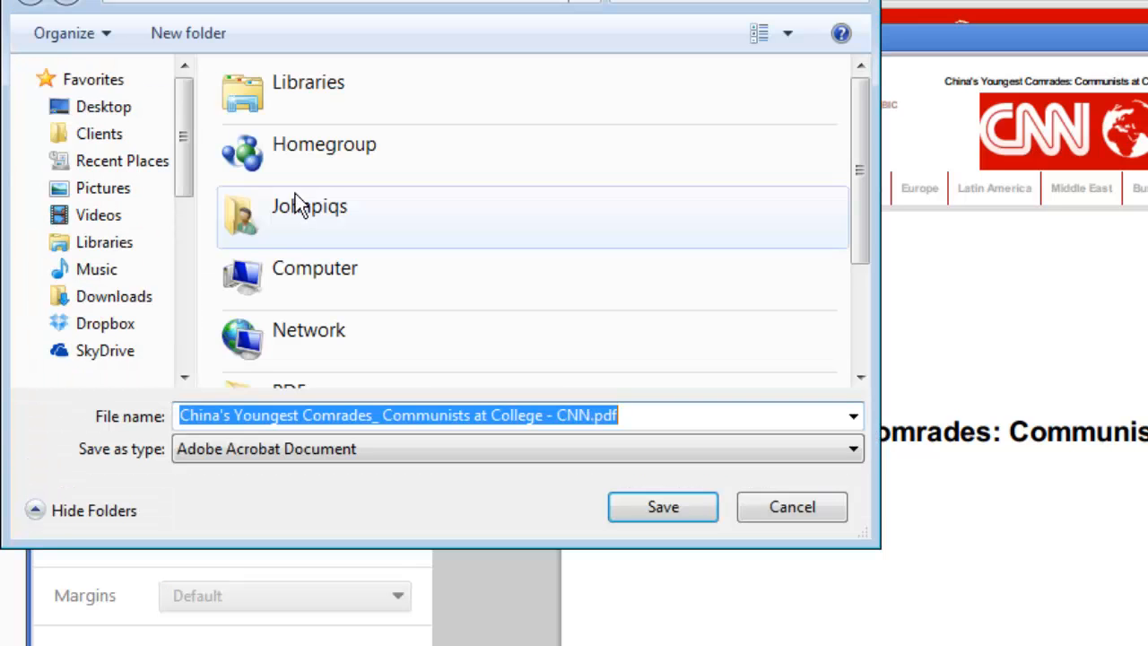
left_click(104, 106)
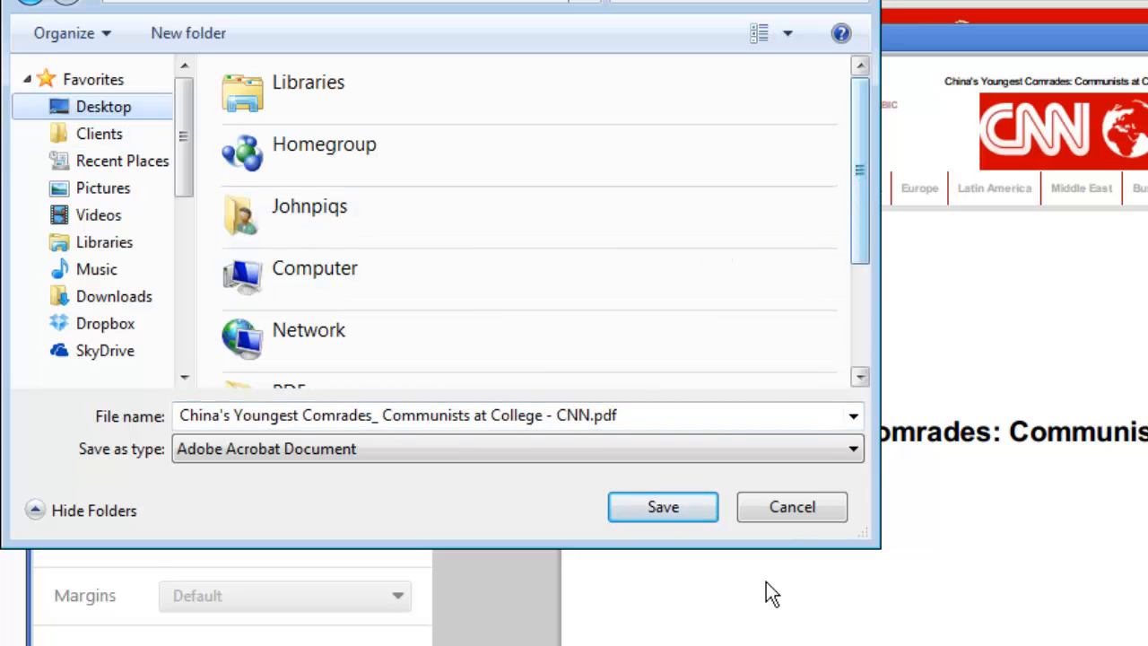
left_click(664, 505)
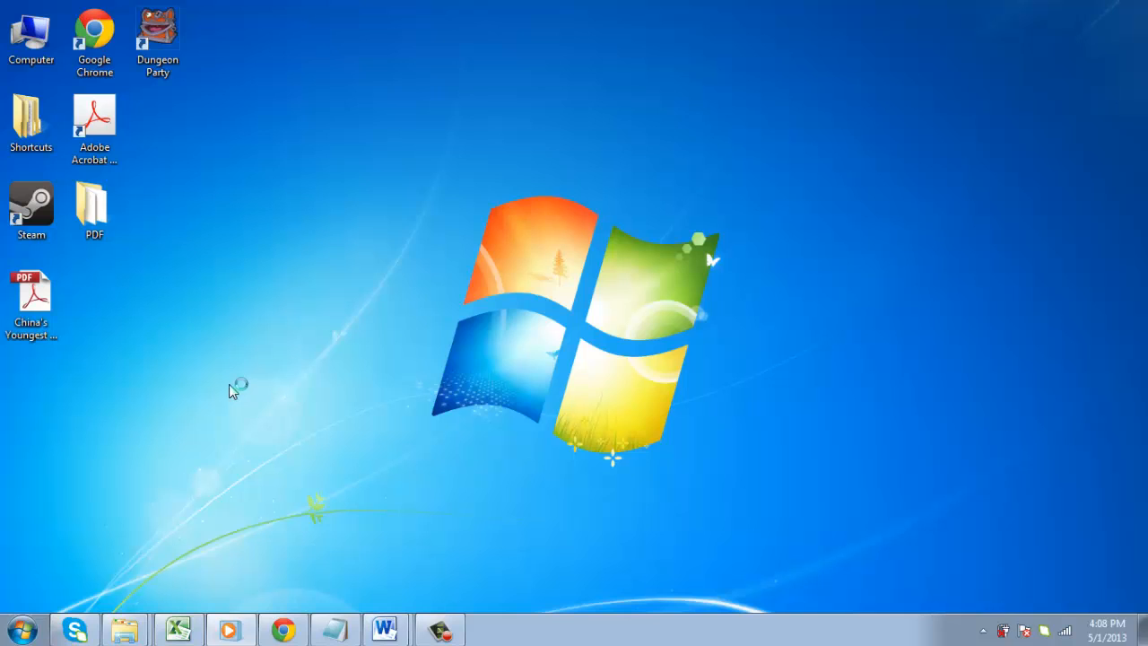
left_click(30, 301)
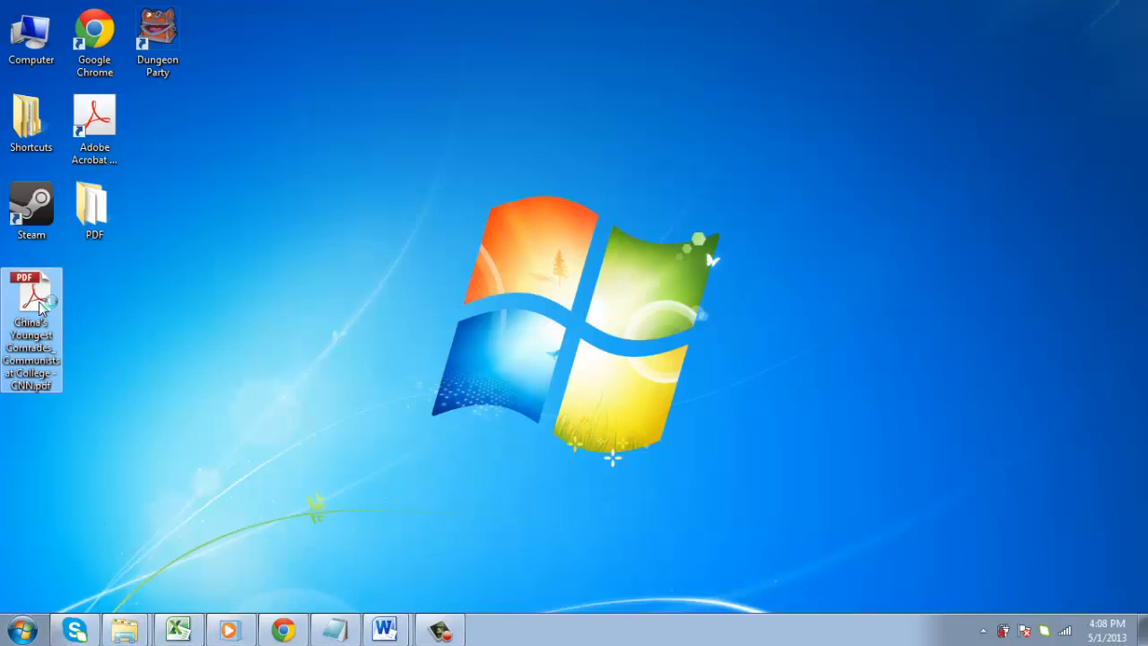